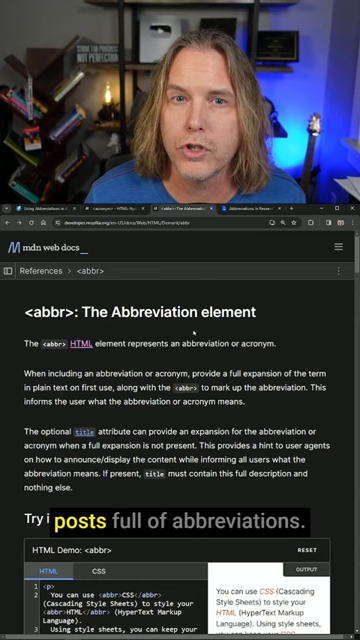
scroll(down, 3)
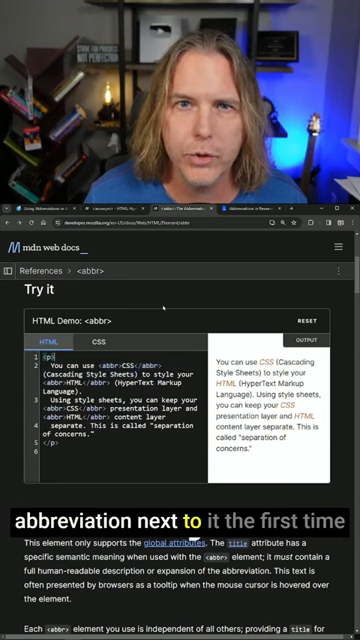
scroll(down, 3)
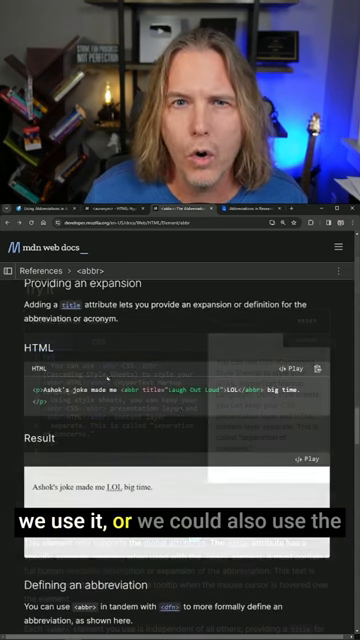